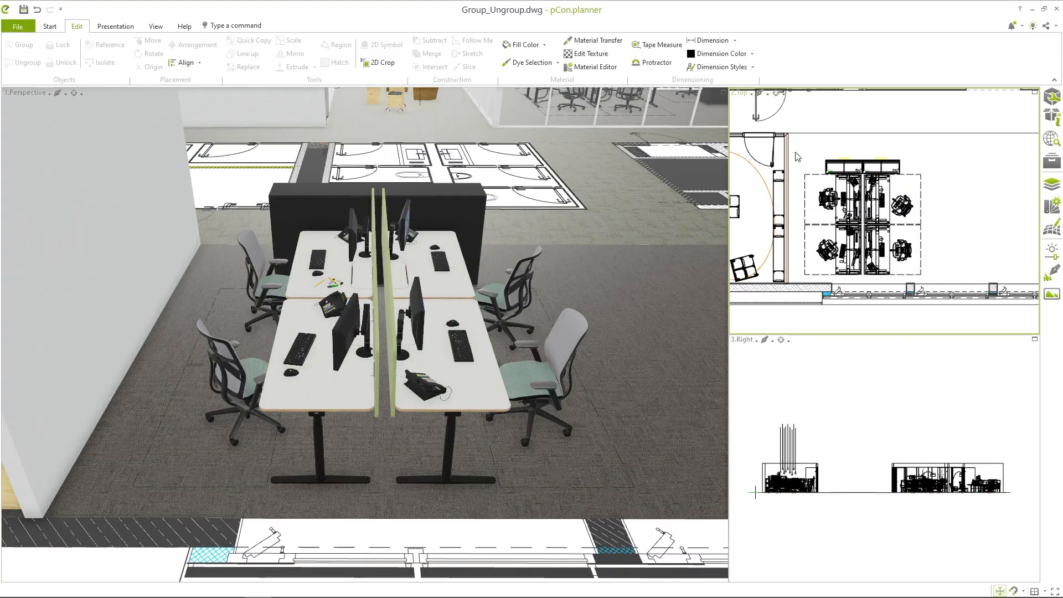
Group the selected workstation desks into one cluster with the G shortcut
key("g")
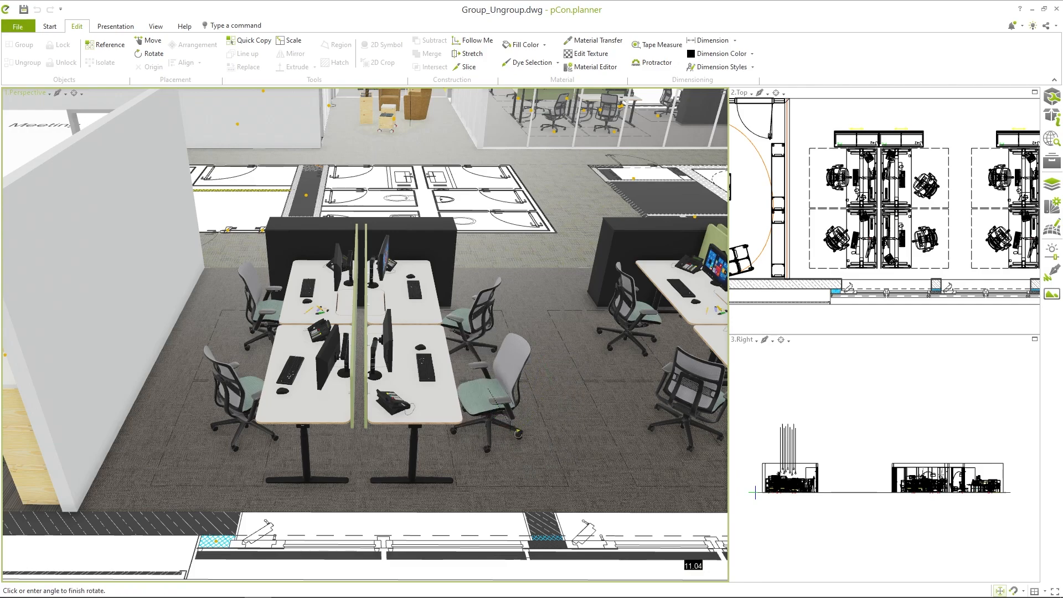
Duplicate one office chair inside the workstation group and place the copy beside it
left_click(491, 393)
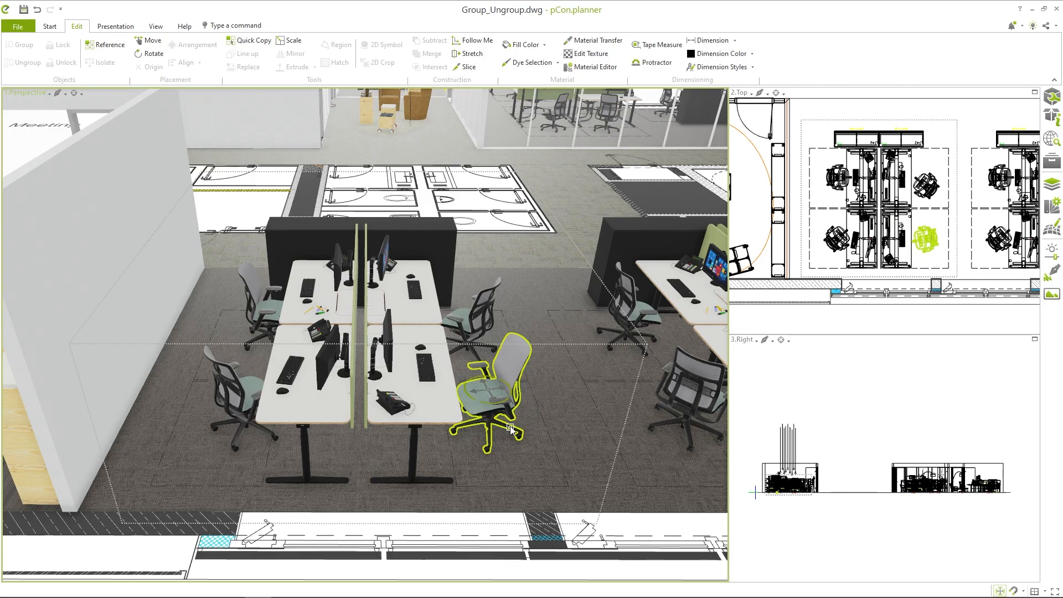
key("ctrl+c")
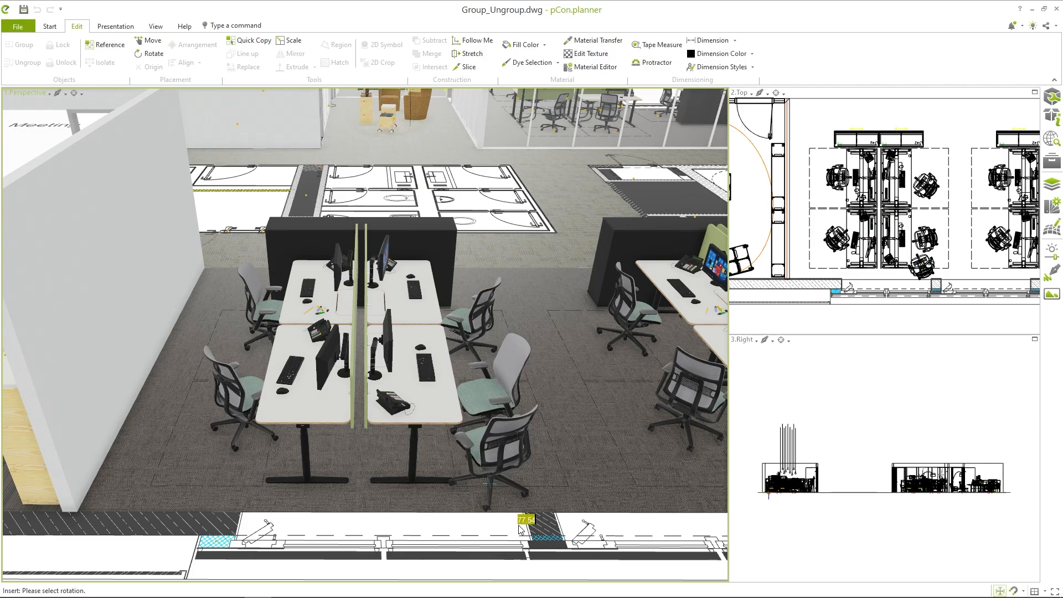
key("ctrl+v")
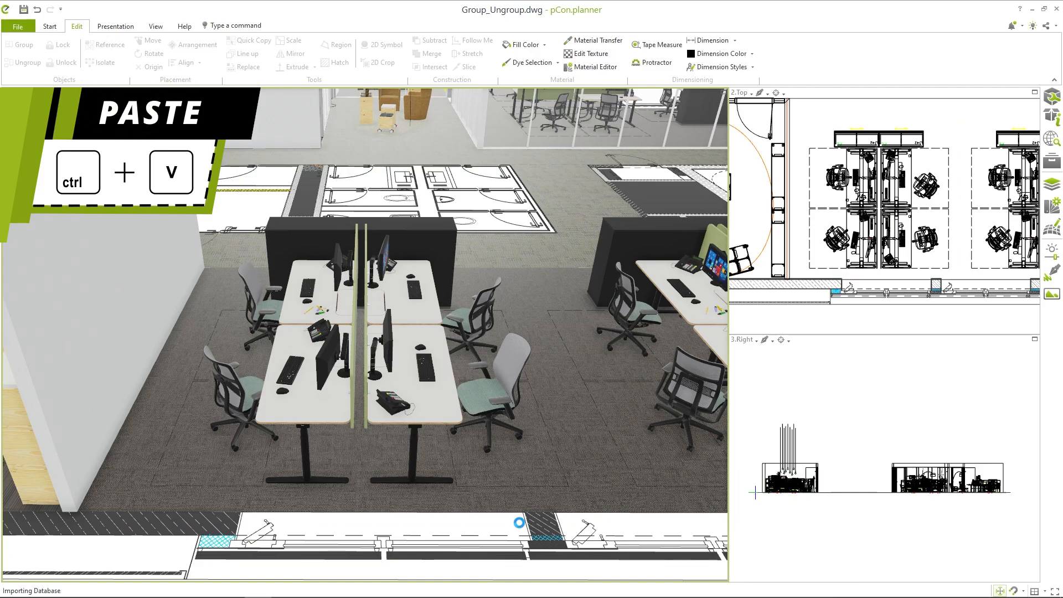
left_click(576, 421)
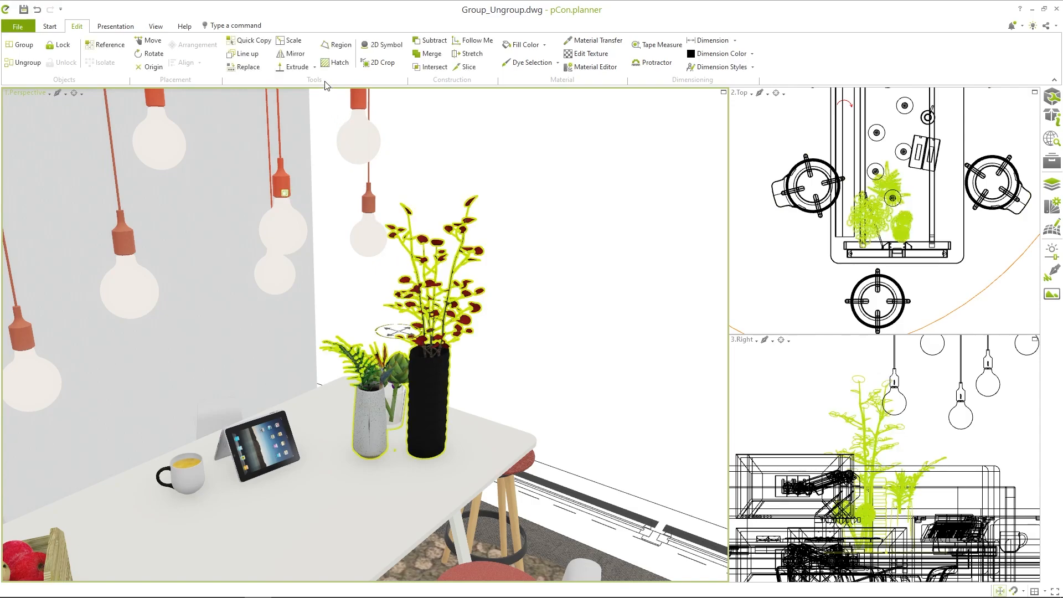
mouse_move(291, 40)
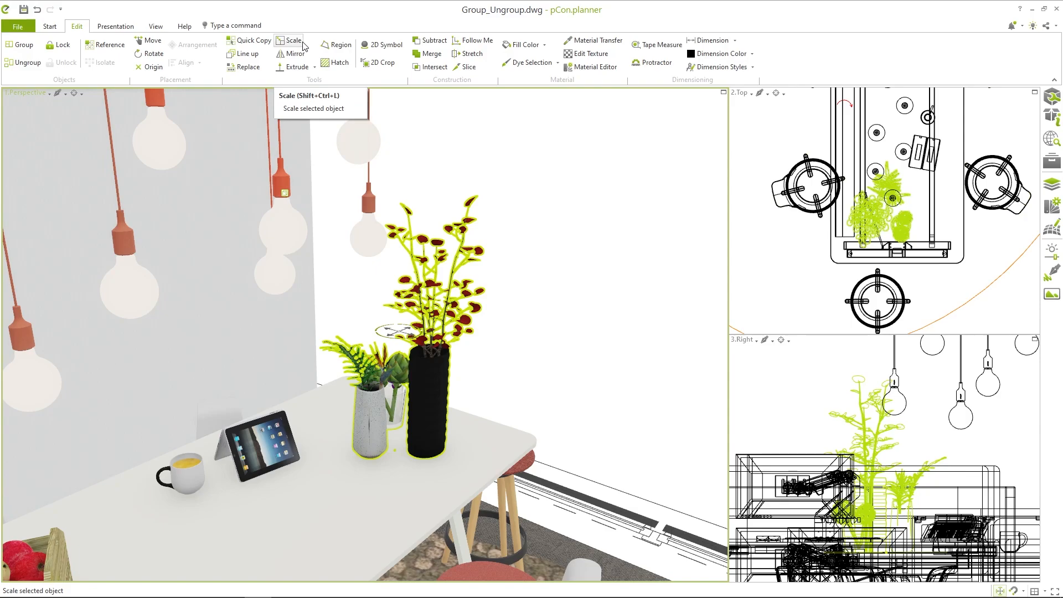
Start the Scale command on the Edit tab for the potted plant group
left_click(291, 41)
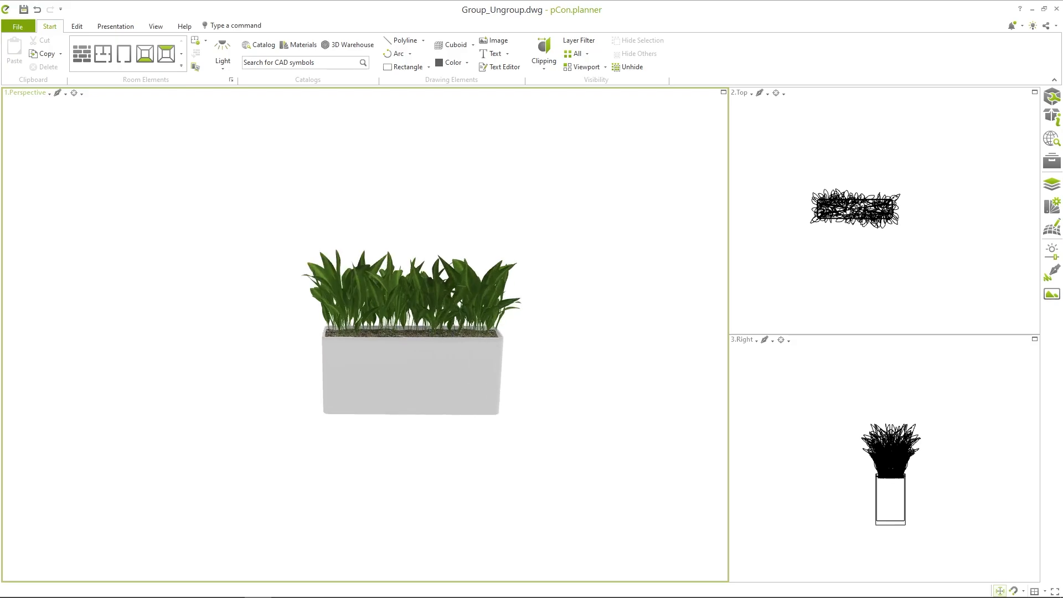
Select the white pot of the isolated planter model
left_click(407, 333)
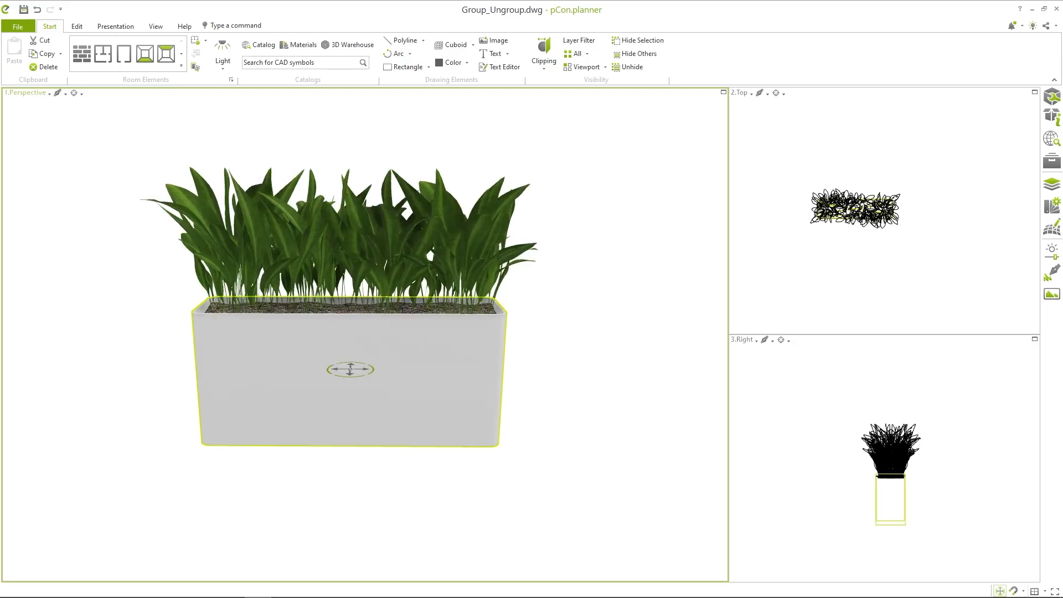